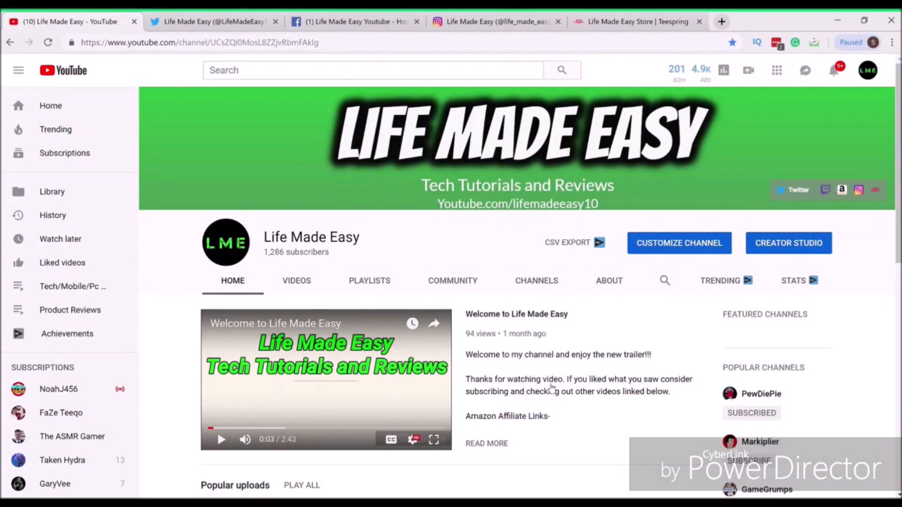
Switch through the channel's Twitter, Facebook and Instagram browser tabs in turn.
click(214, 21)
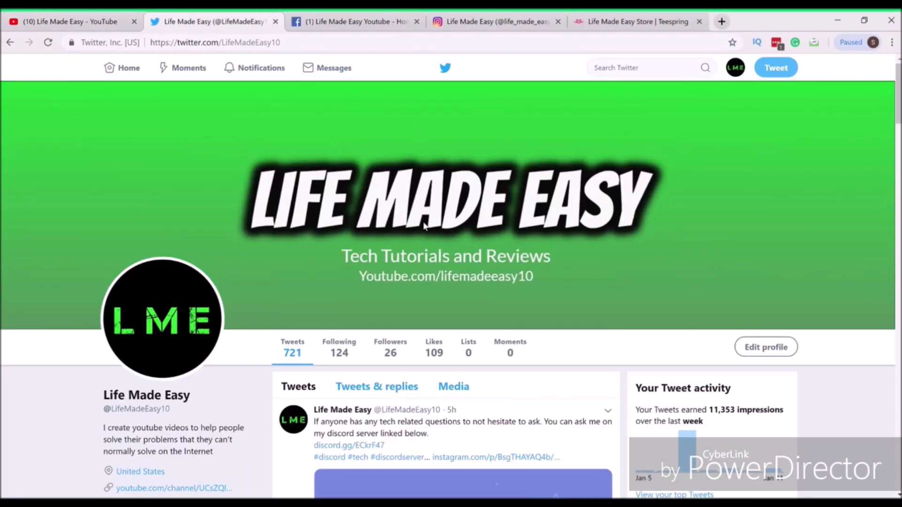
click(354, 21)
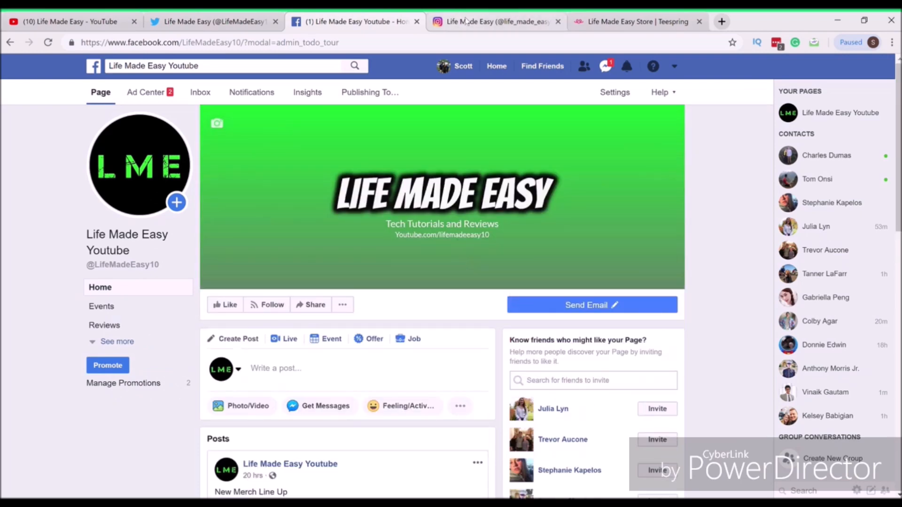
click(632, 21)
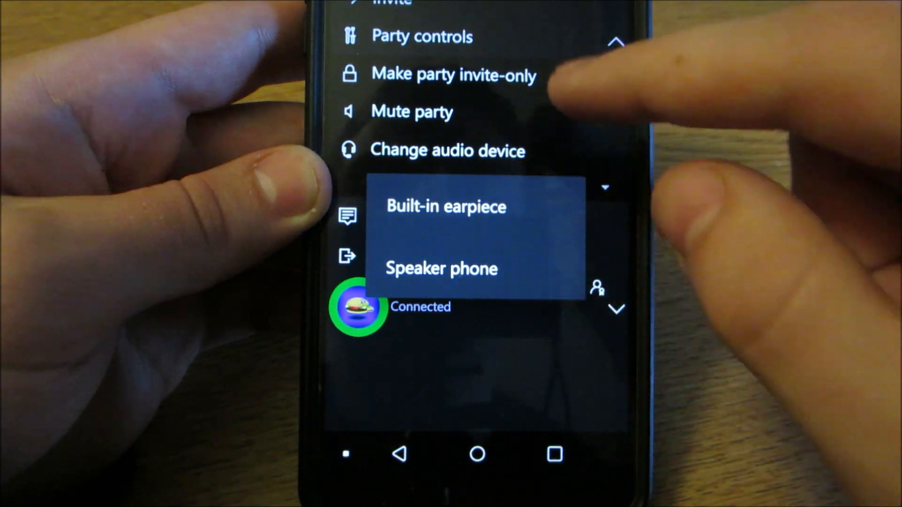
Set the party audio device to Speaker phone and collapse the party controls.
click(441, 268)
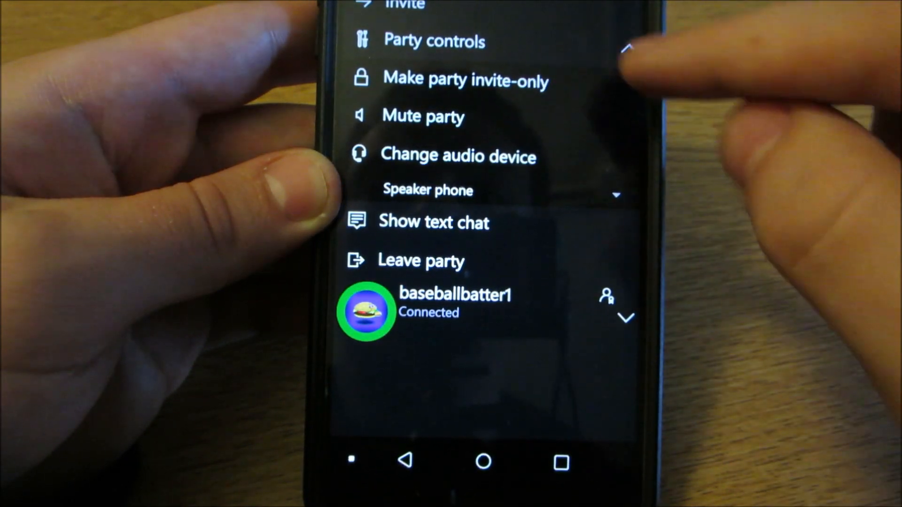
click(627, 48)
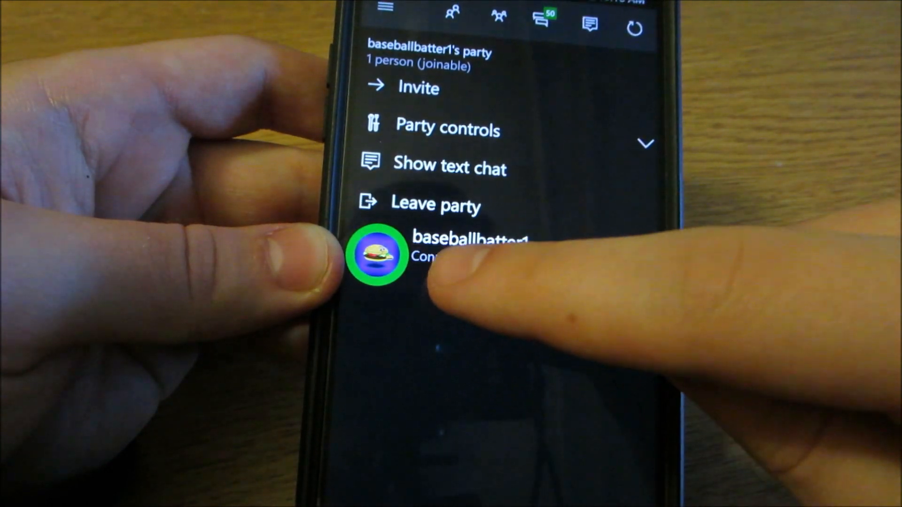
click(460, 251)
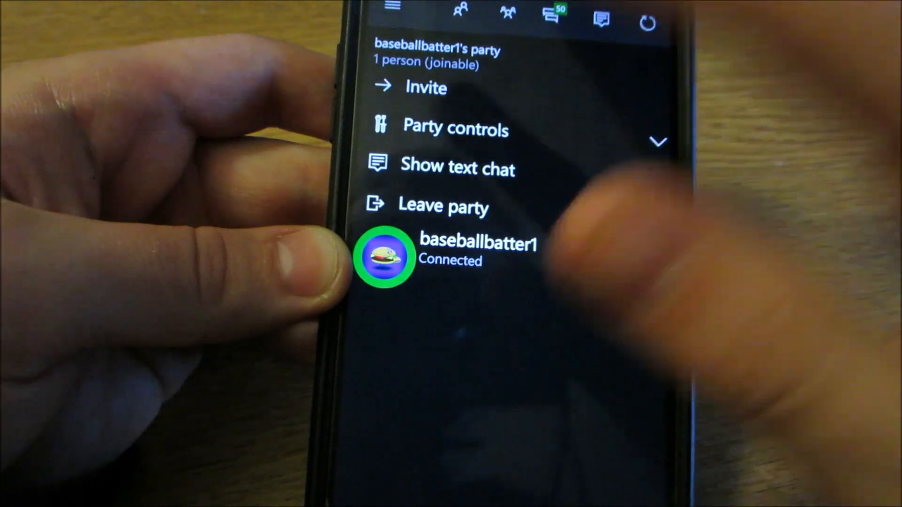
Tap Invite and scroll down the 'Who do you want to invite?' friends list.
click(425, 87)
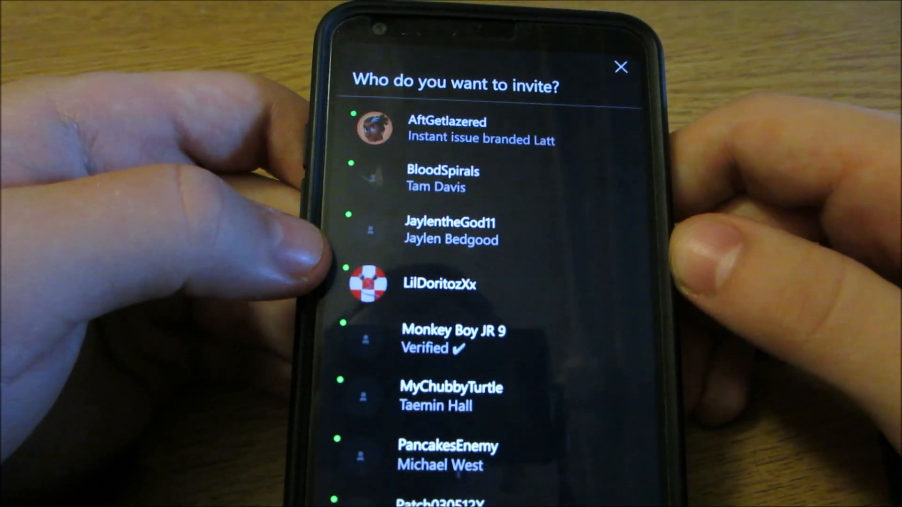
scroll(down, 3)
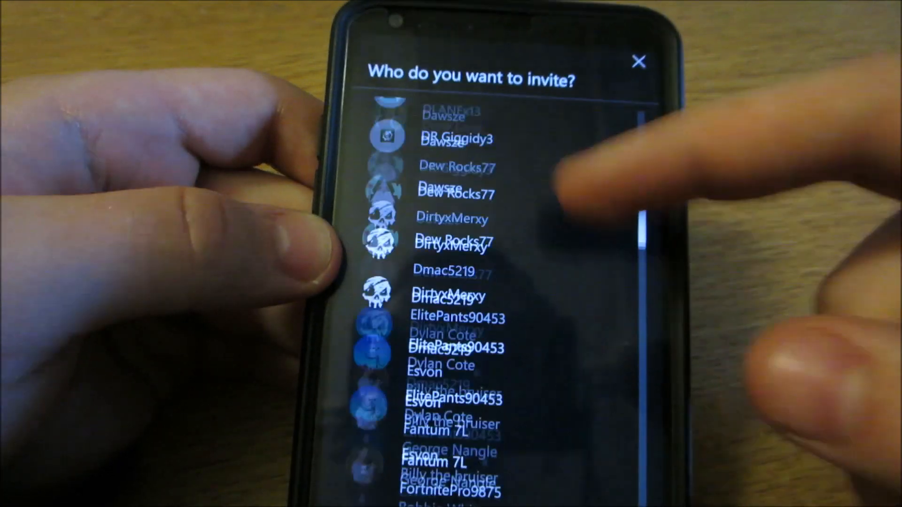
scroll(down, 3)
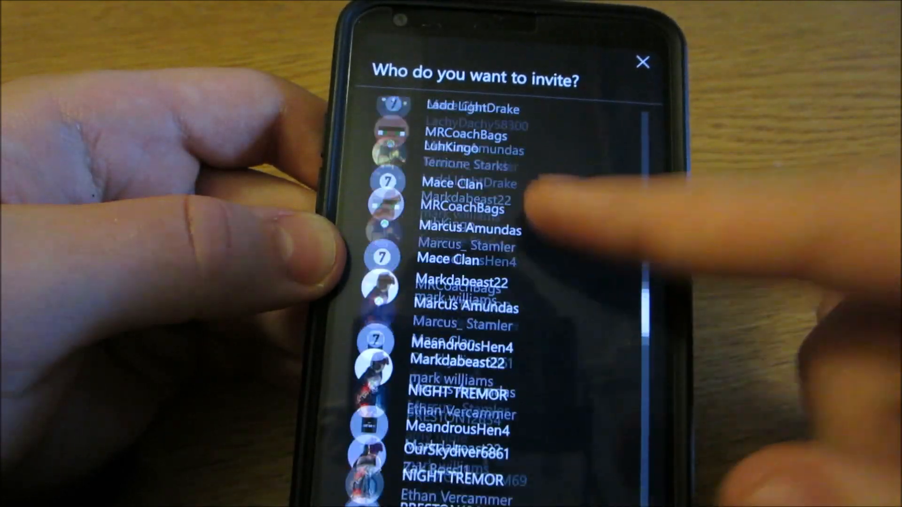
scroll(down, 3)
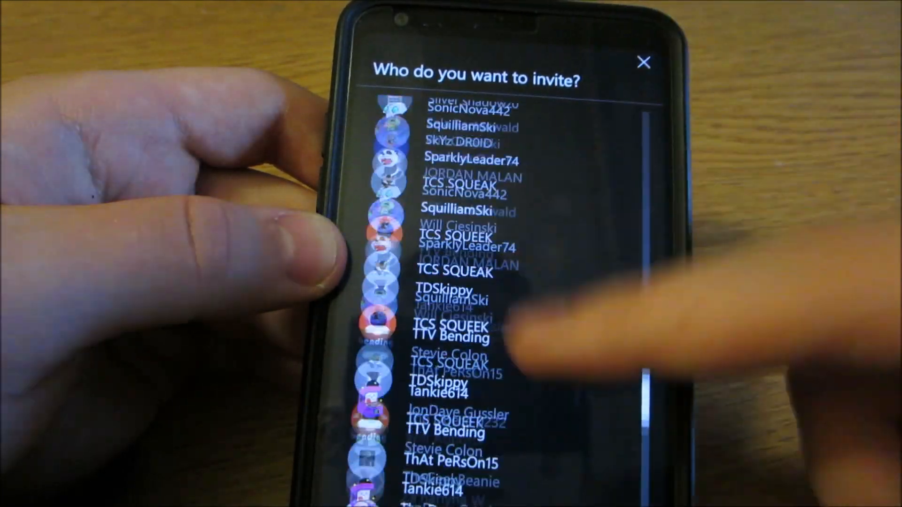
scroll(down, 3)
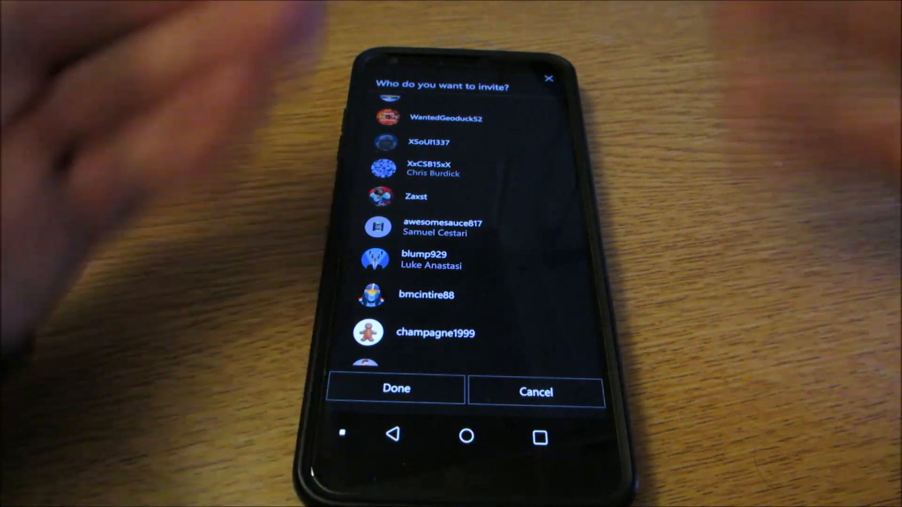
scroll(down, 3)
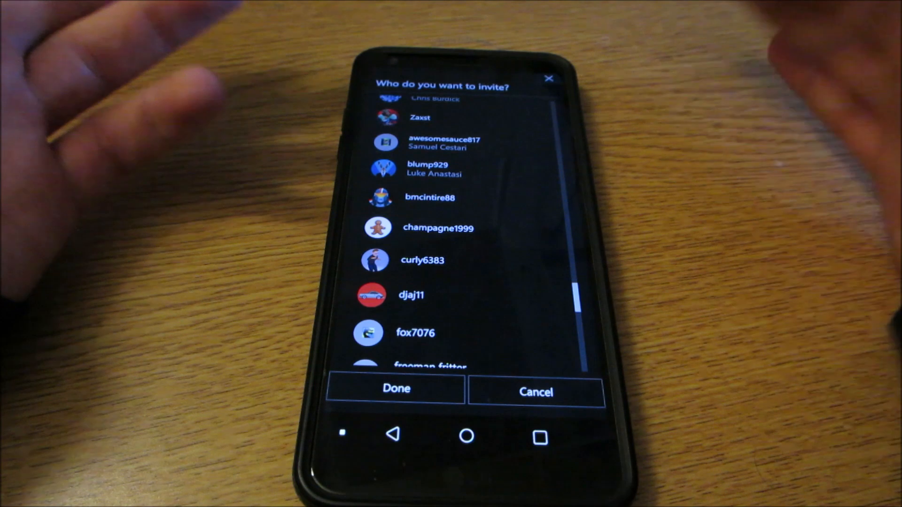